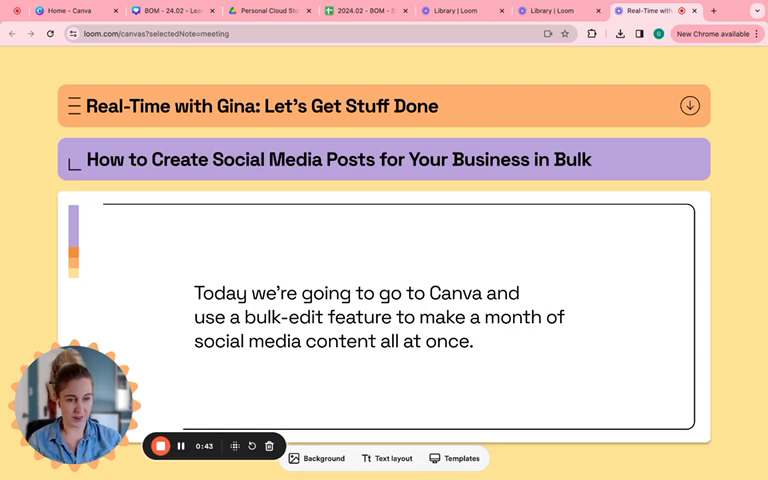
mouse_move(554, 266)
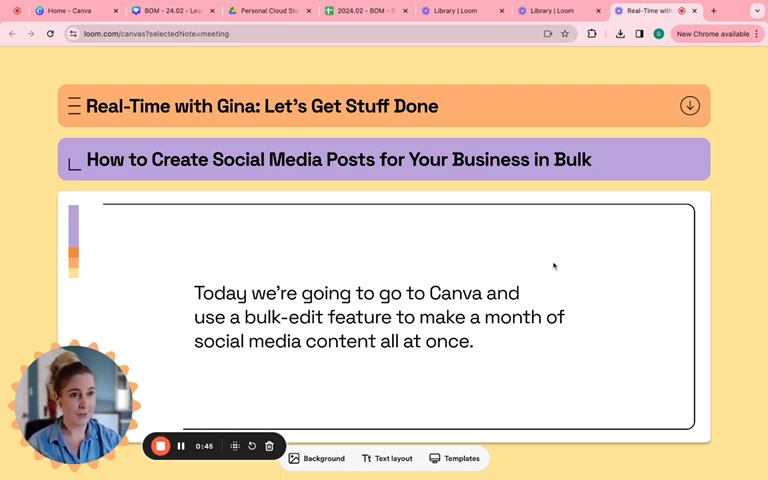
Switch to the Google Sheets tab showing the Statements quotes list
click(360, 11)
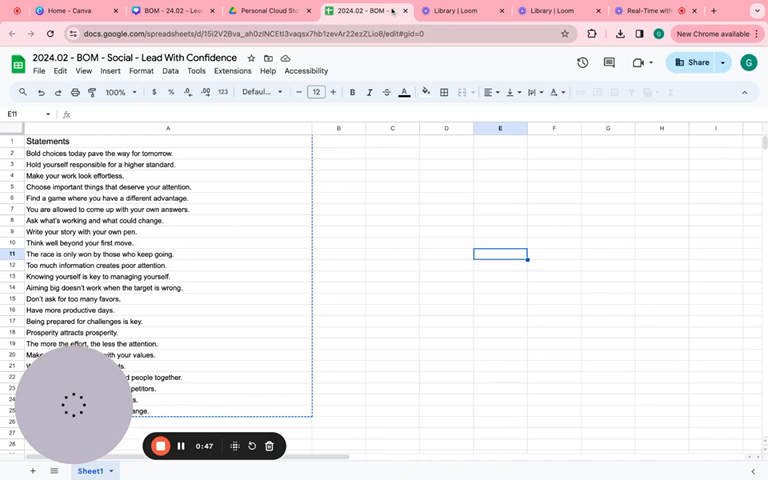
click(392, 220)
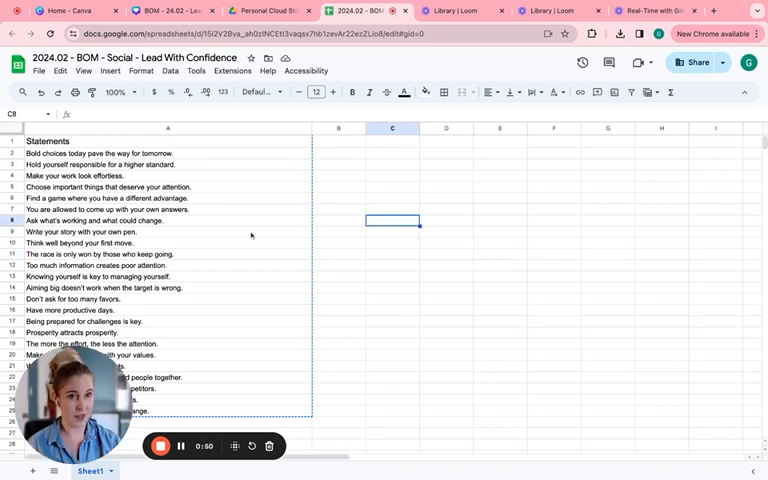
mouse_move(340, 274)
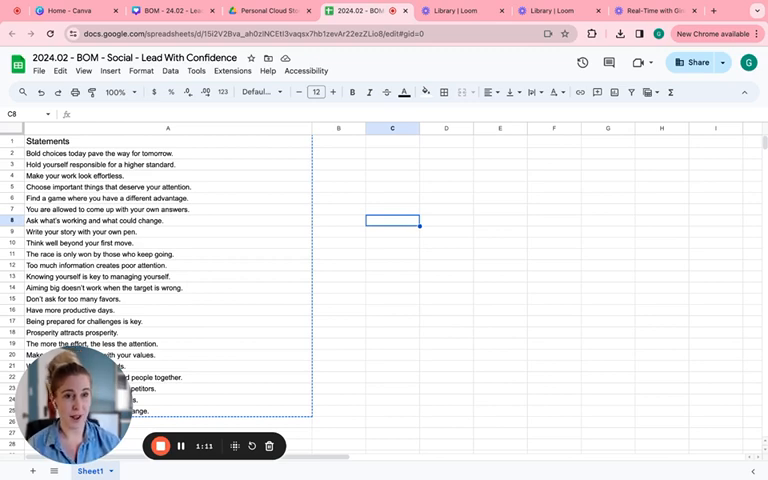
Download the Statements sheet as a Comma Separated Values (.csv) file
click(44, 72)
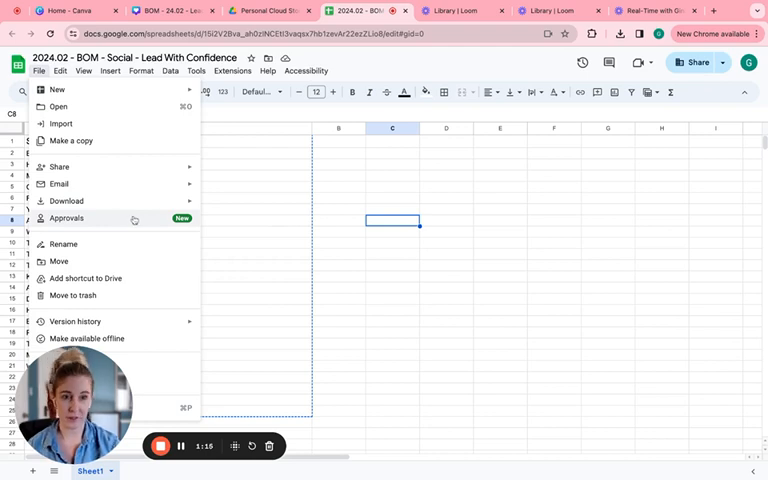
click(66, 201)
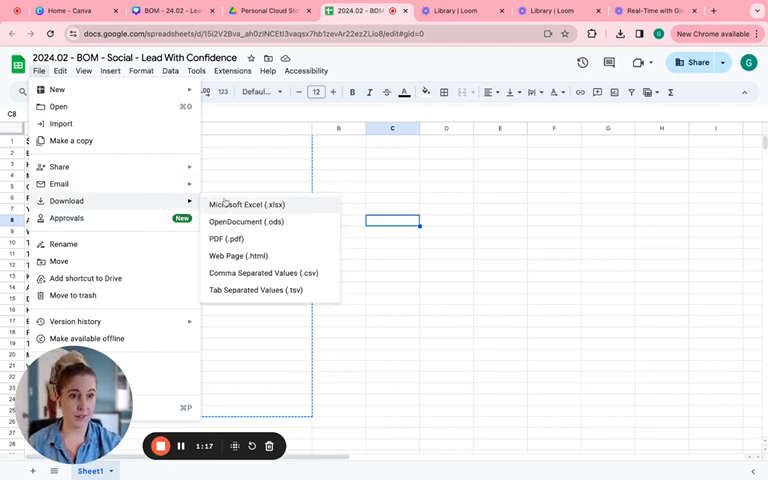
mouse_move(263, 272)
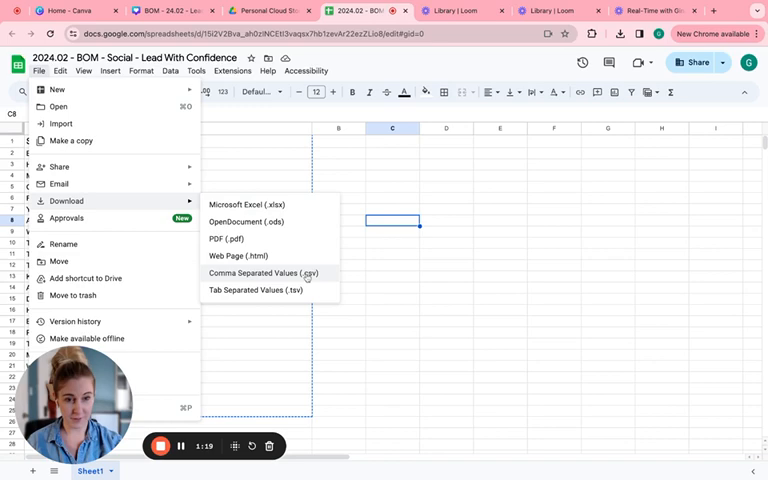
click(264, 272)
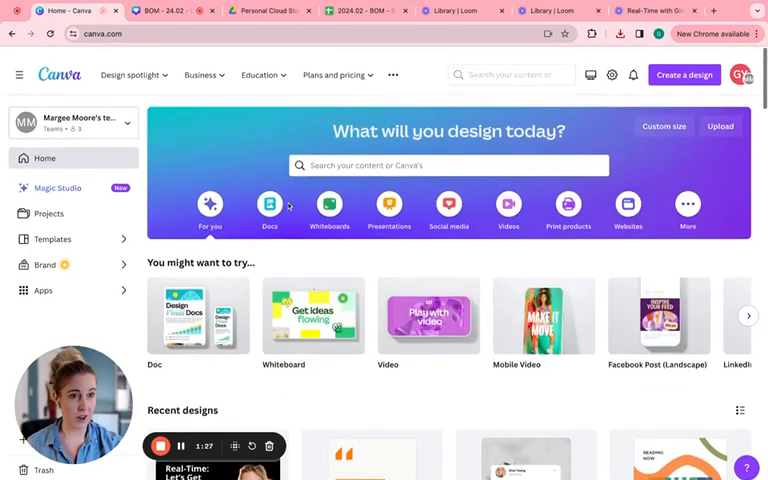
Search Canva for 'linkedin', choose LinkedIn Post, and browse the templates
click(449, 165)
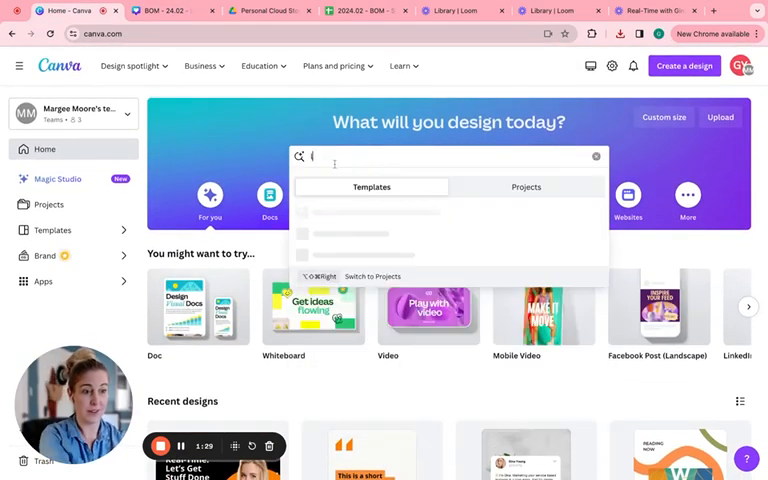
text(linkedin post)
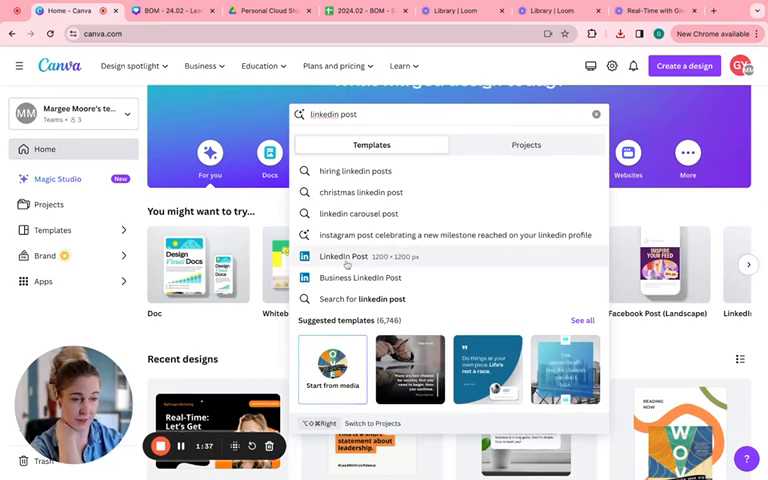
click(342, 257)
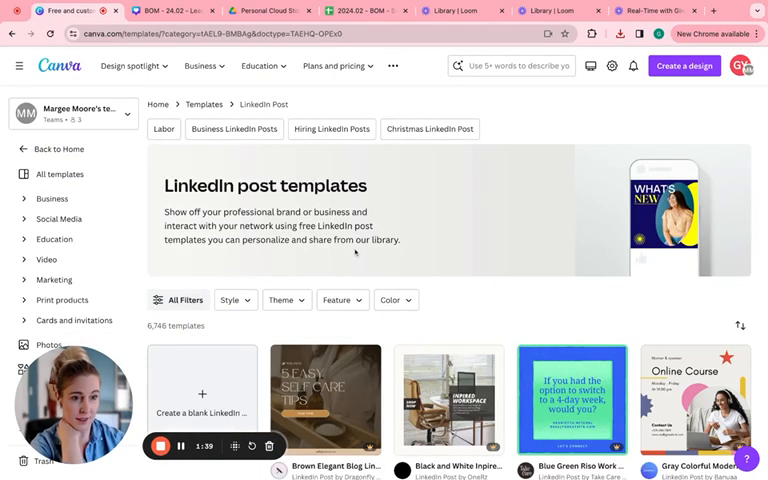
scroll(down, 3)
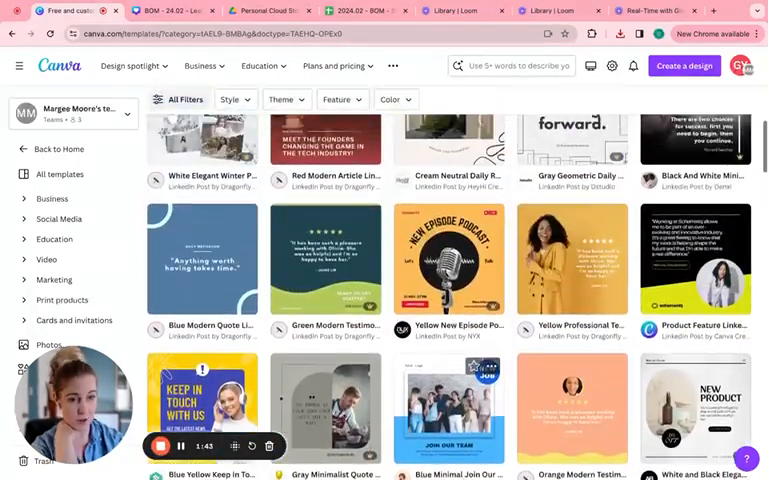
scroll(down, 3)
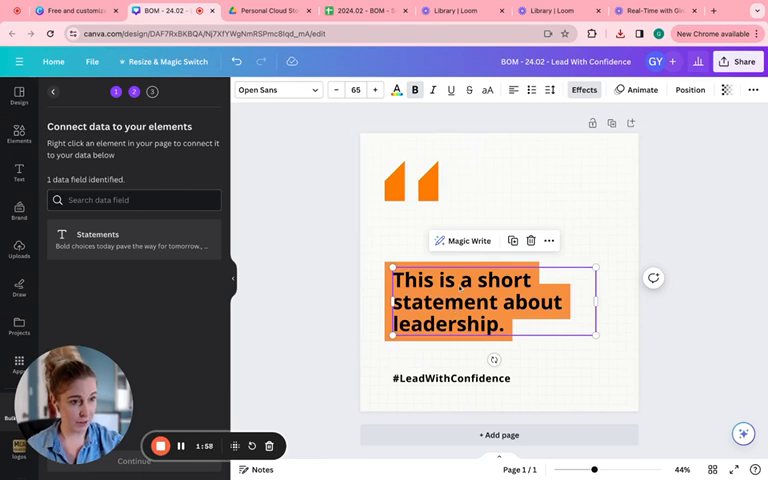
Connect the statement text to the Statements data field and continue bulk create
right_click(490, 300)
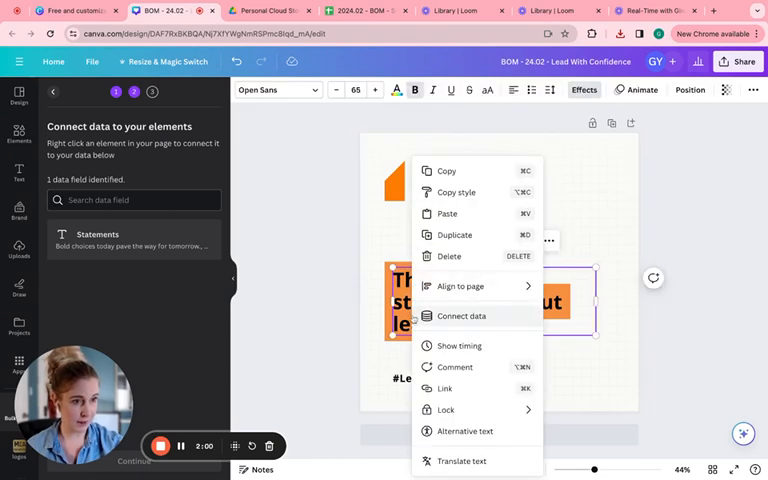
click(462, 316)
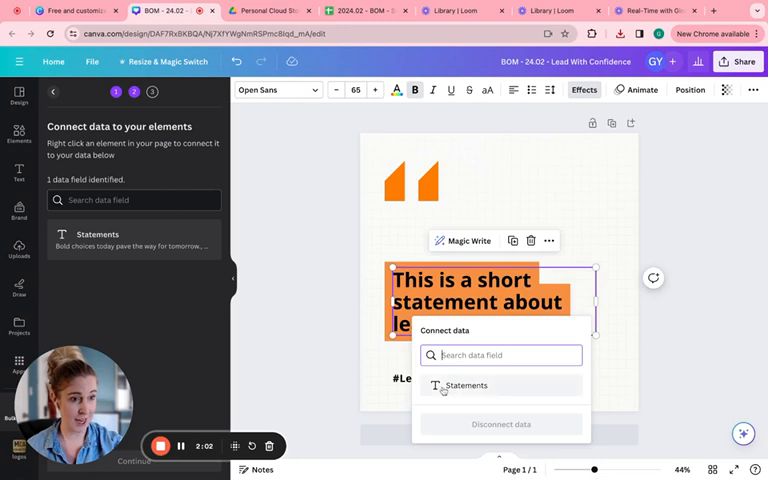
click(464, 385)
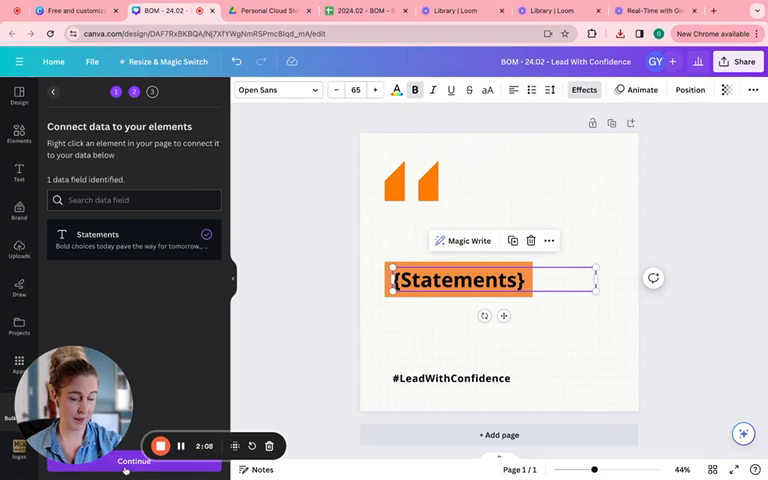
click(126, 458)
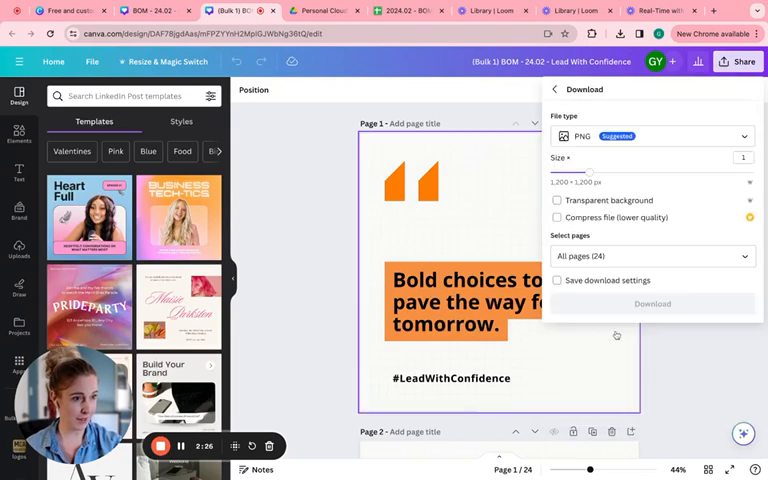
Download all 24 pages of the bulk quote design as PNG images
click(652, 304)
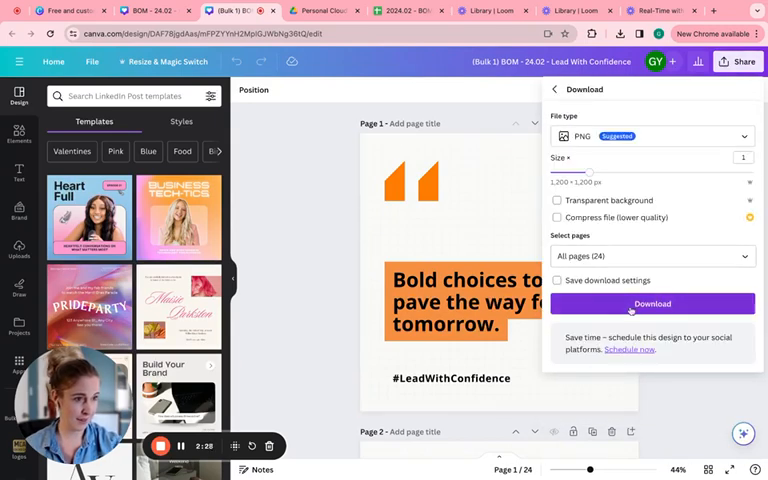
click(652, 304)
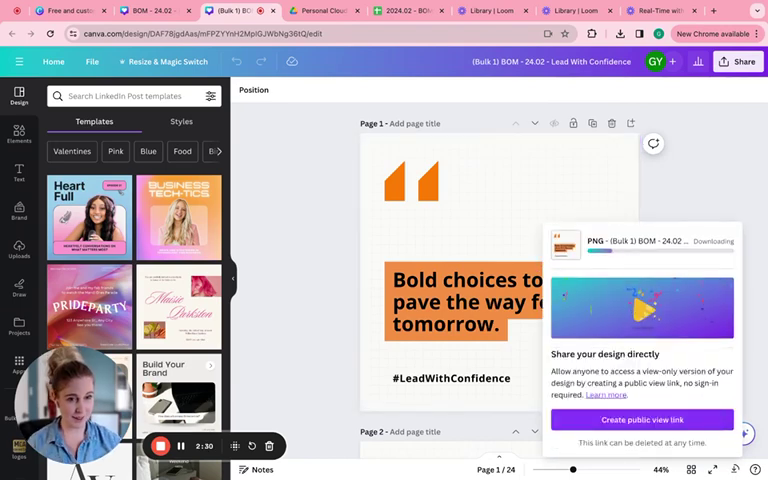